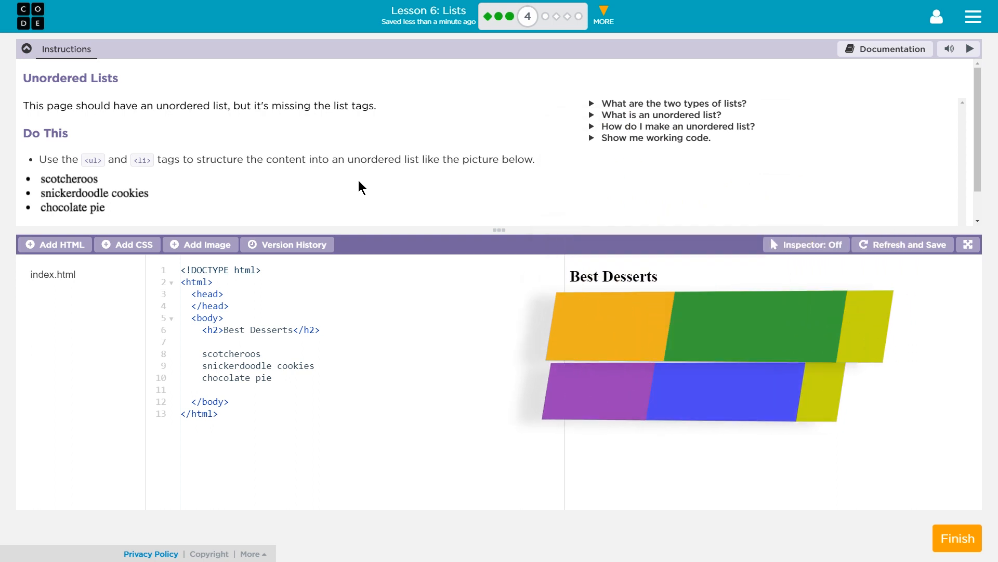
Read the unordered-list explanation, then add <ul> on line 7 and </ul> after 'chocolate pie'.
left_click(902, 245)
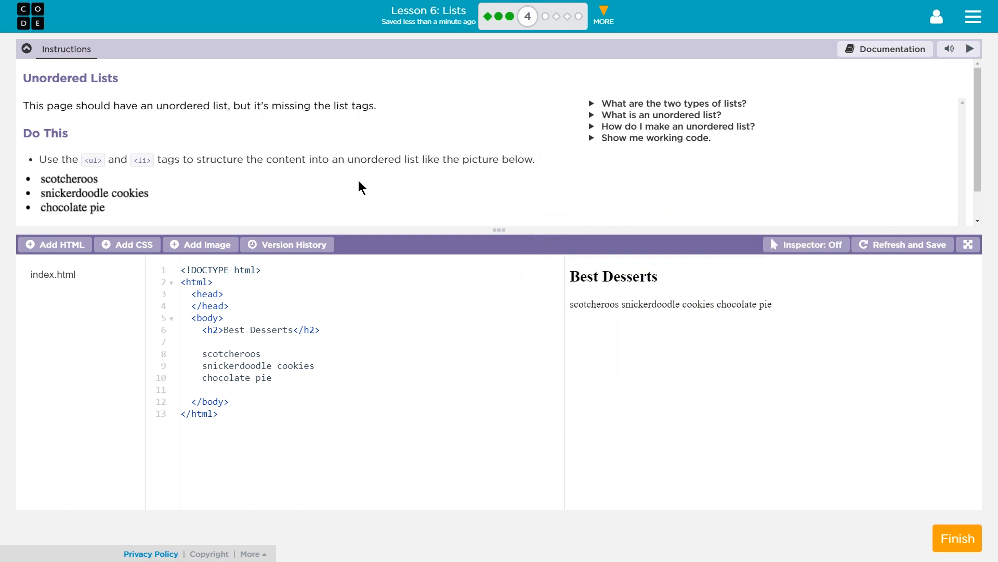
mouse_move(381, 171)
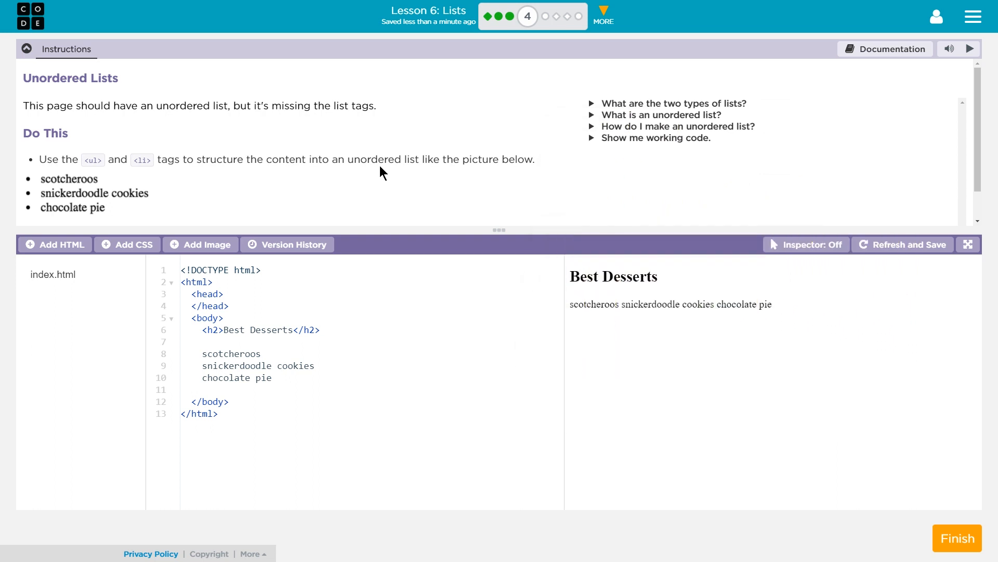
mouse_move(527, 17)
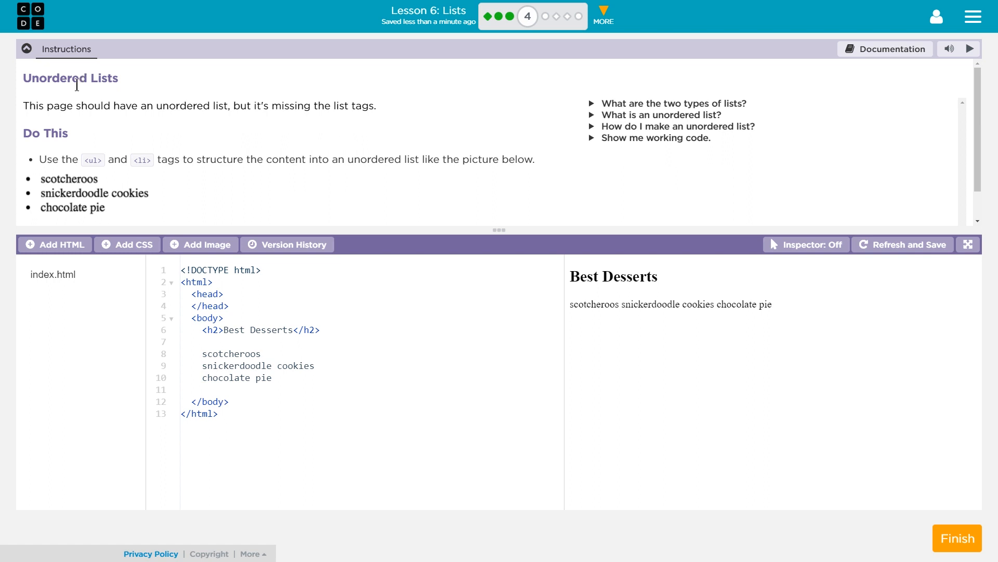
mouse_move(354, 96)
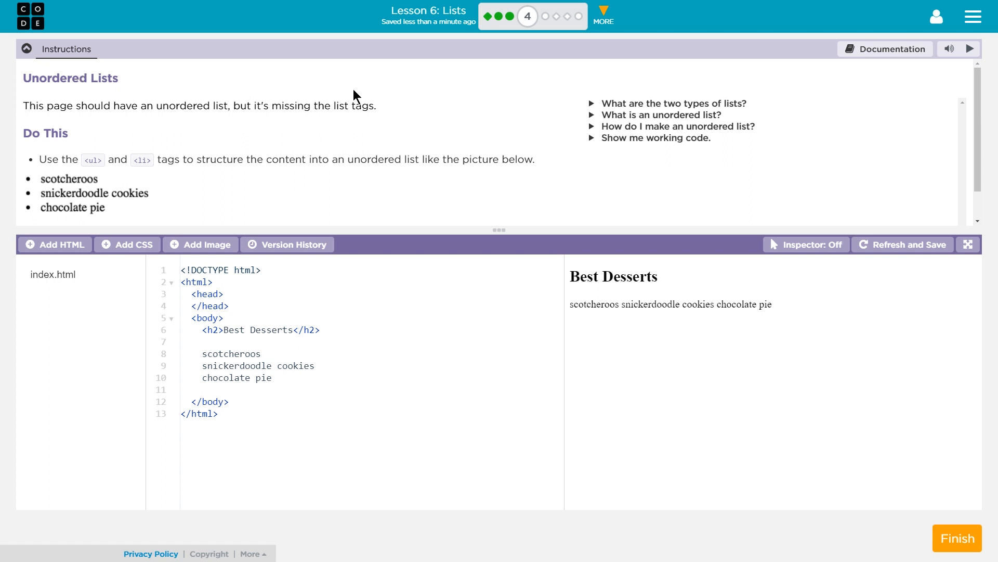
mouse_move(414, 108)
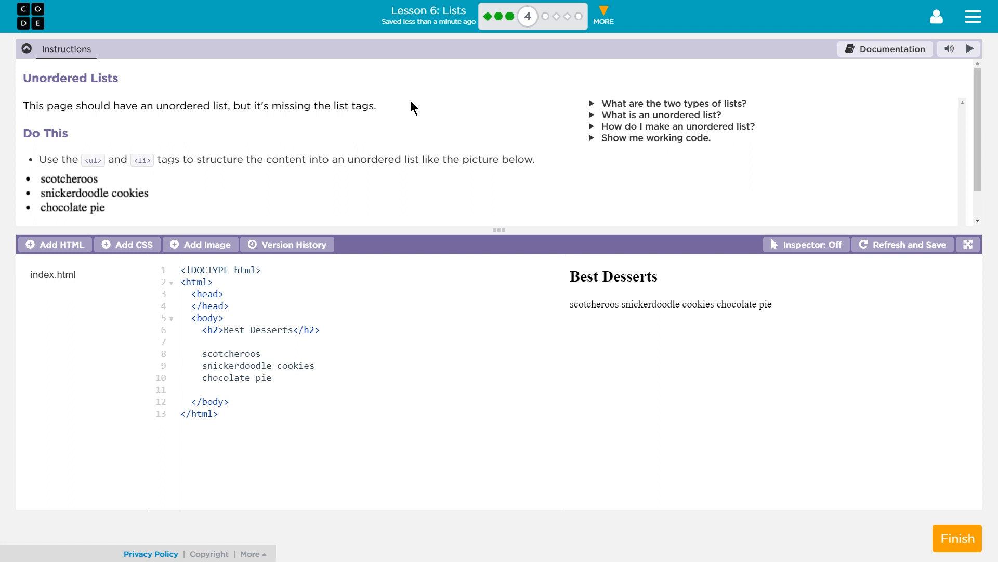
mouse_move(355, 109)
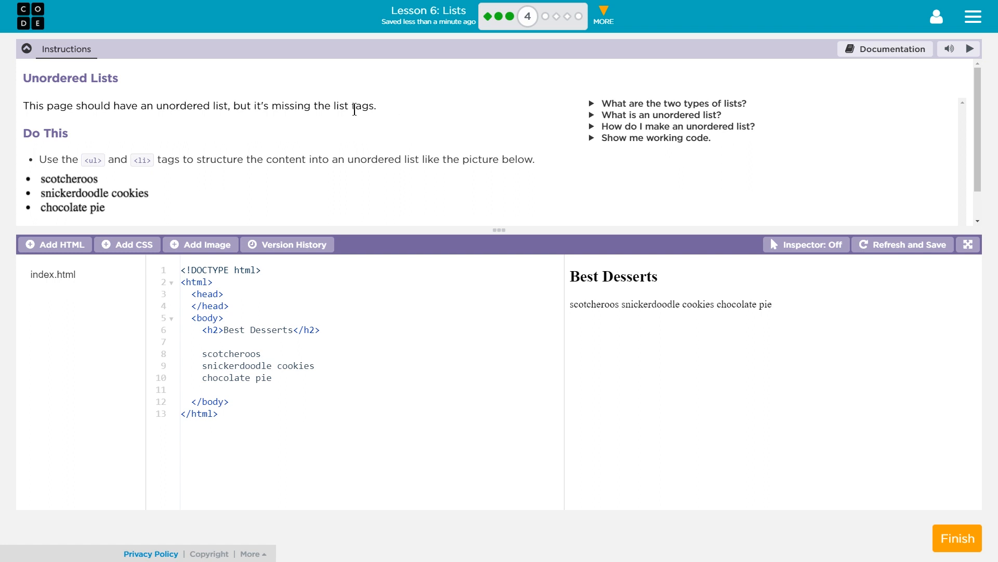
mouse_move(93, 159)
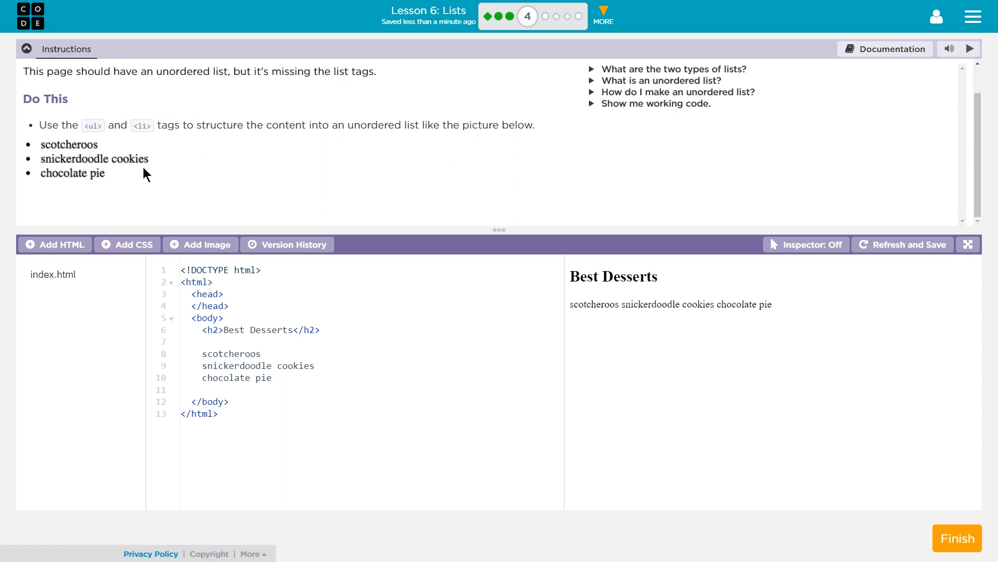
mouse_move(150, 173)
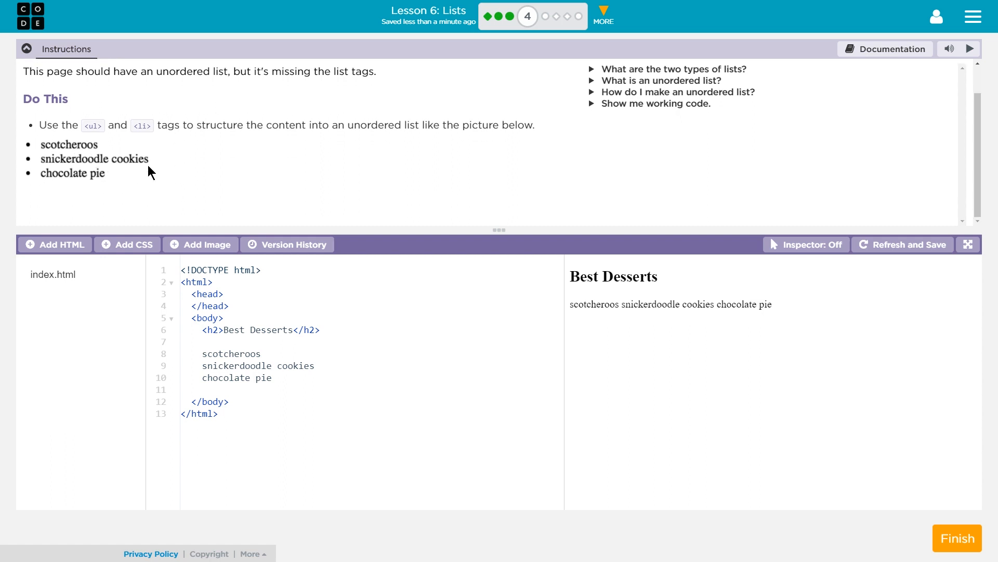
mouse_move(97, 179)
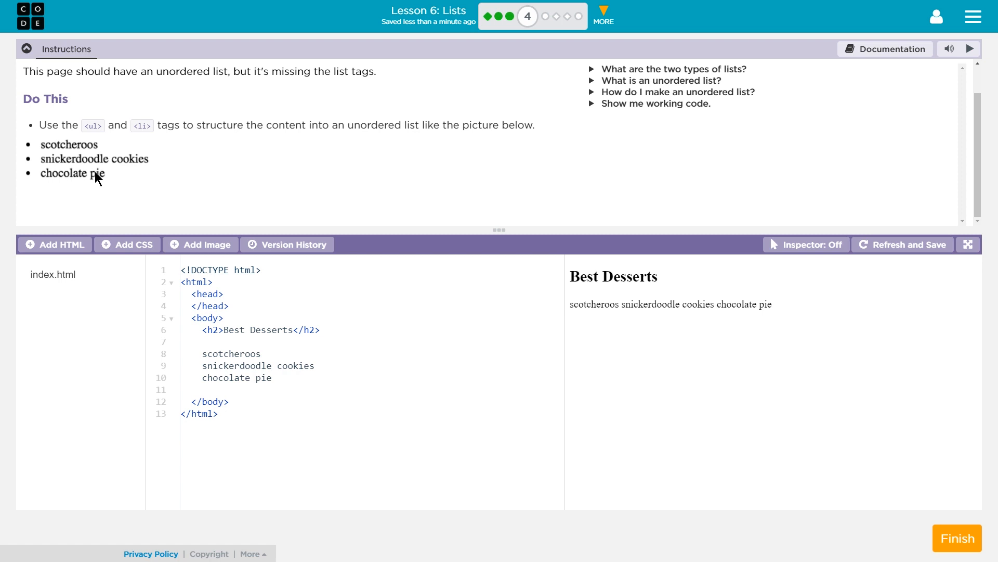
mouse_move(375, 181)
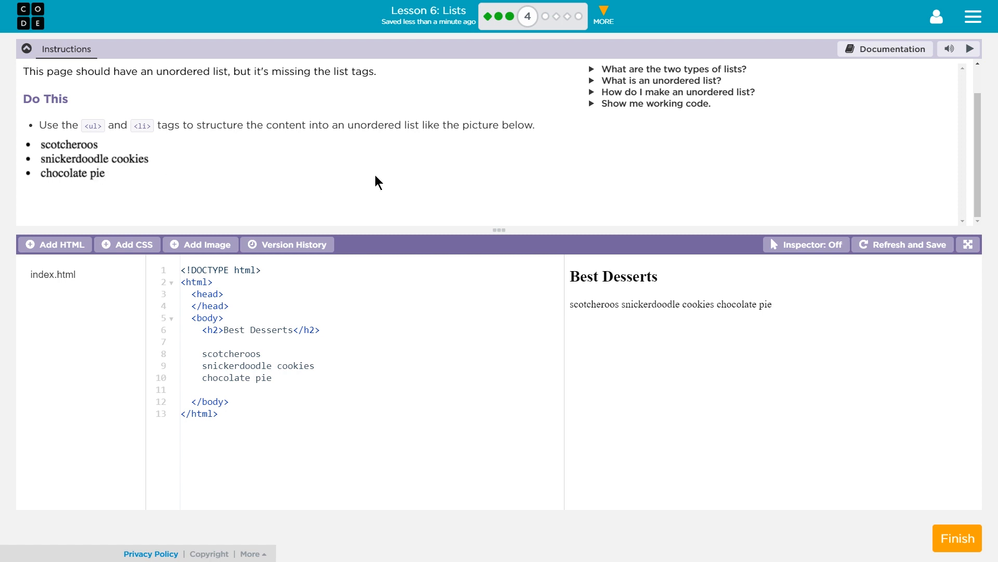
mouse_move(442, 192)
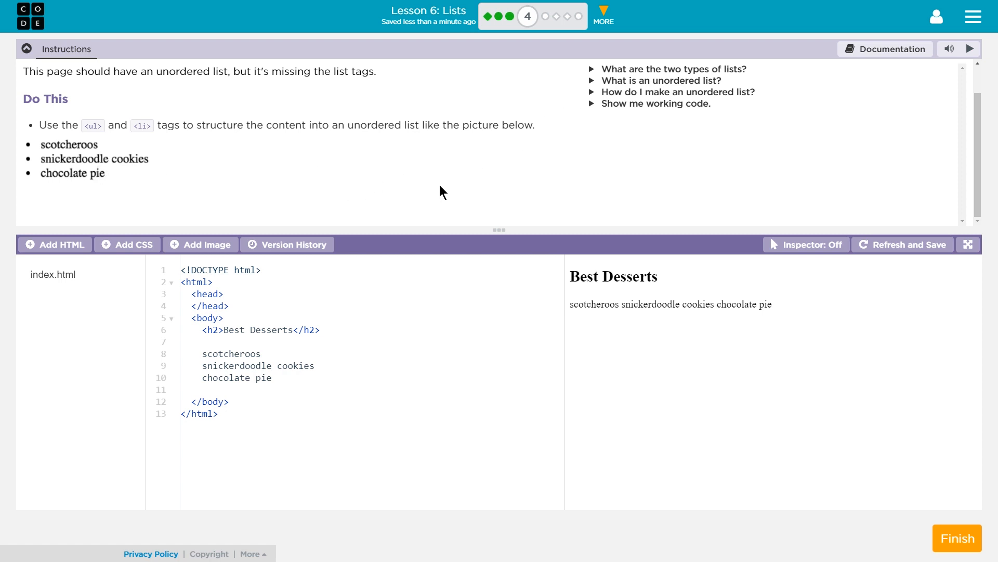
mouse_move(591, 113)
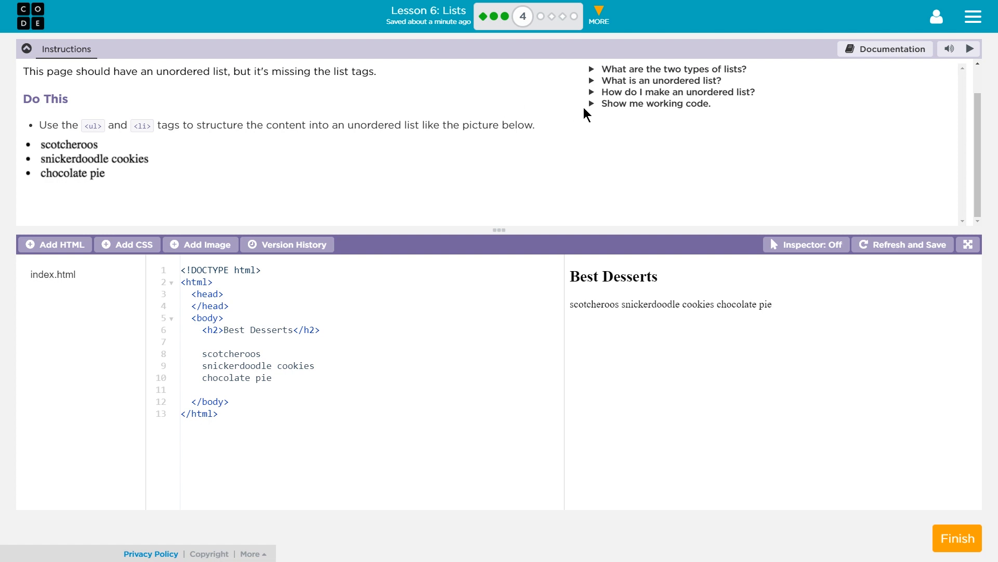
mouse_move(590, 71)
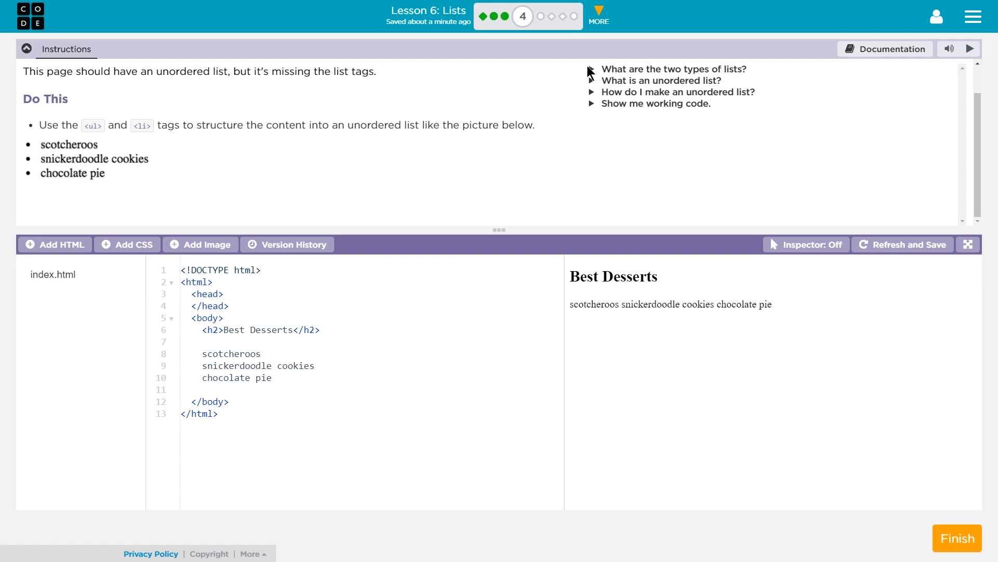
mouse_move(592, 86)
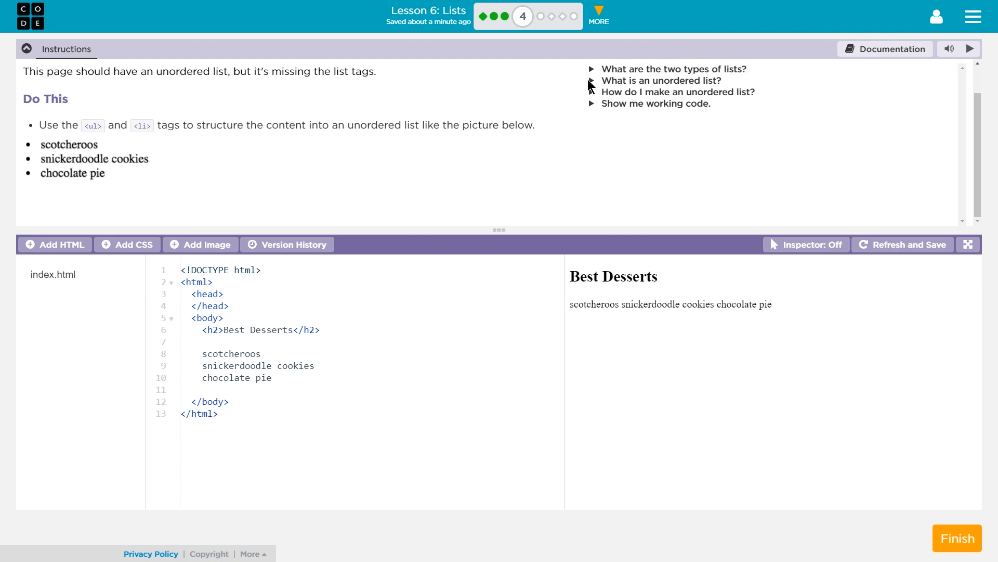
left_click(657, 80)
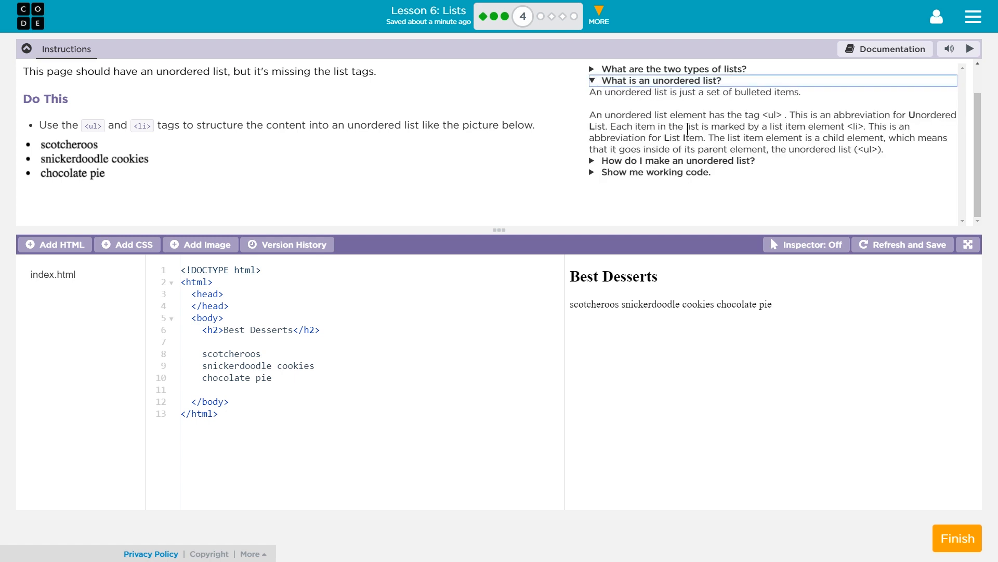
mouse_move(859, 125)
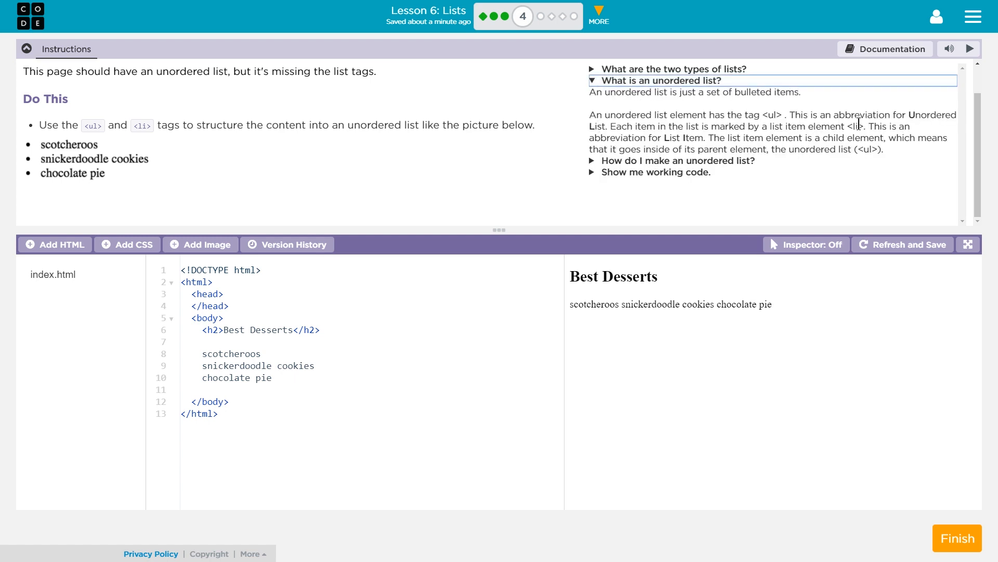
mouse_move(732, 140)
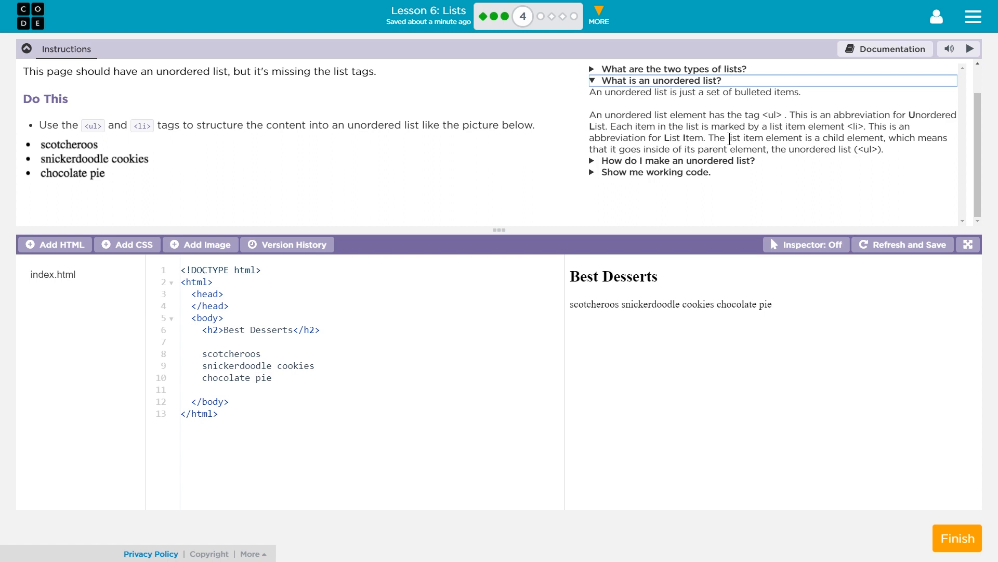
mouse_move(664, 140)
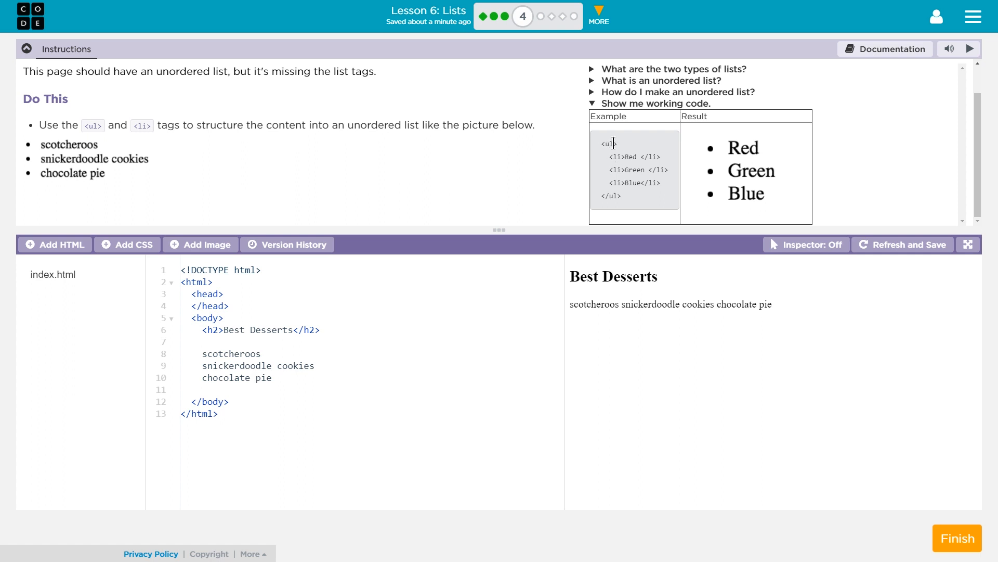
mouse_move(721, 184)
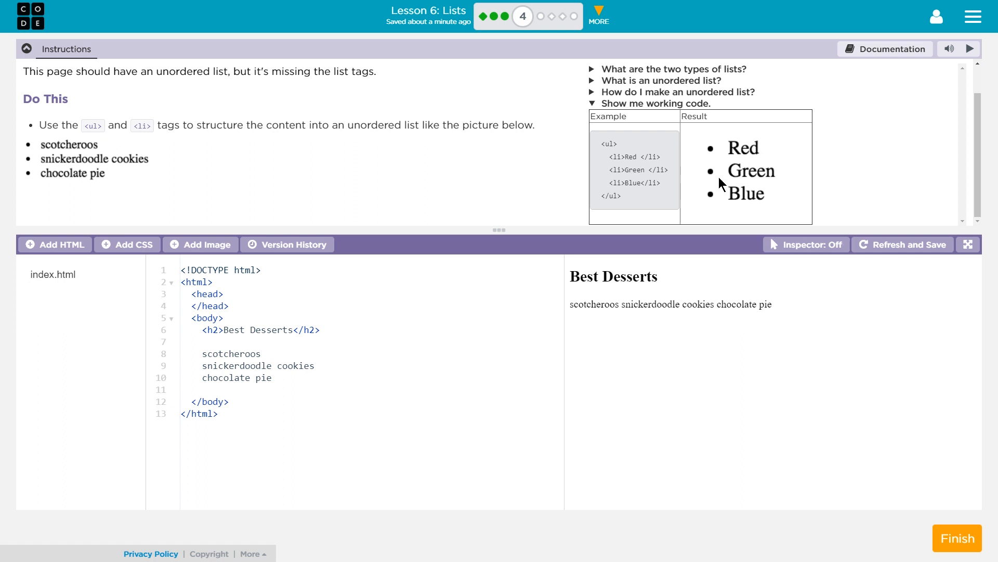
mouse_move(604, 147)
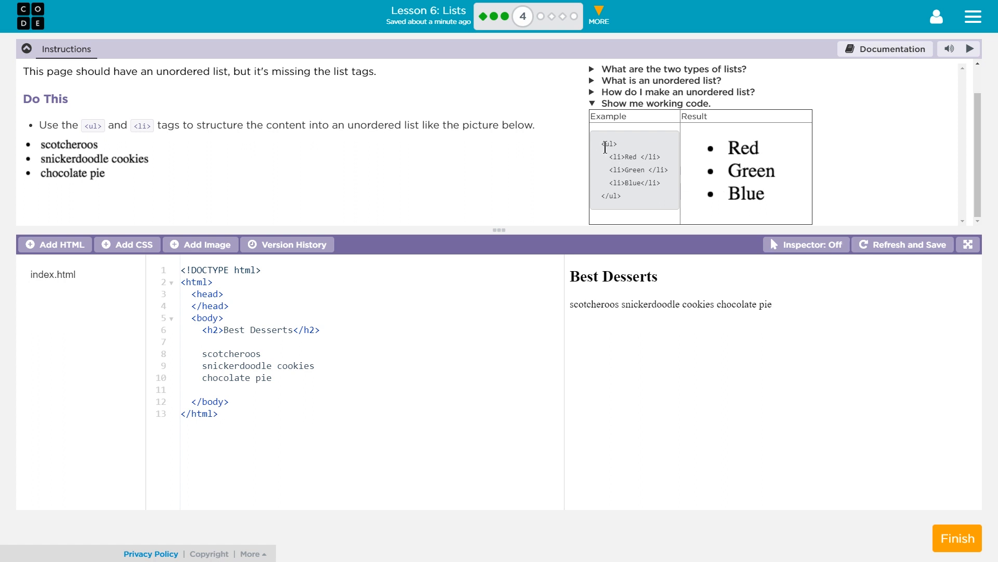
mouse_move(603, 196)
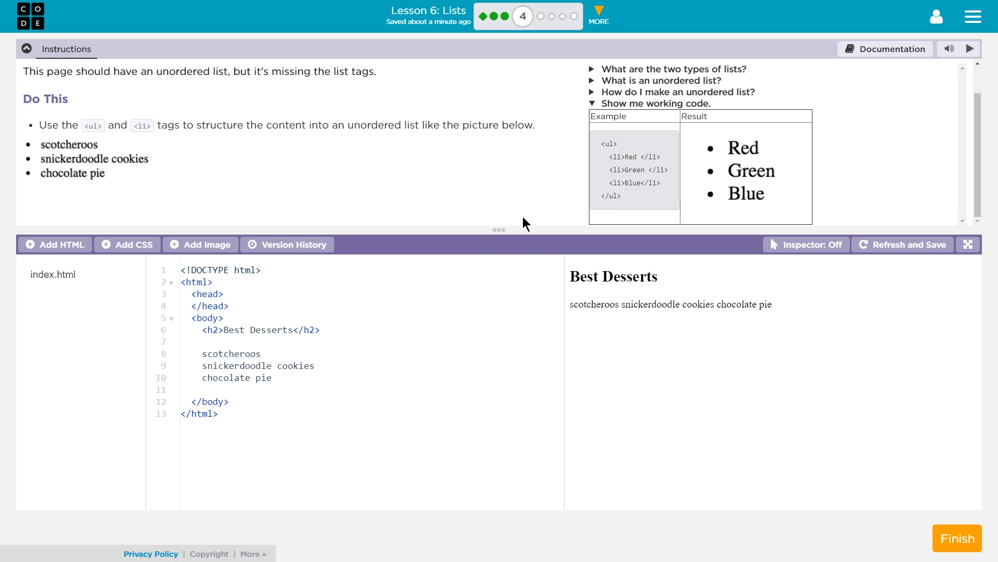
mouse_move(84, 159)
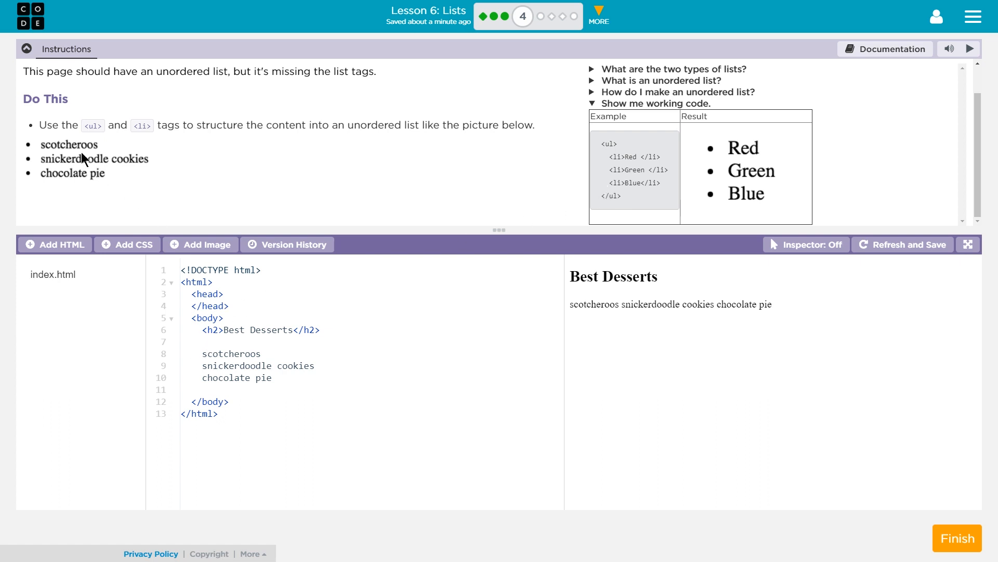
mouse_move(90, 170)
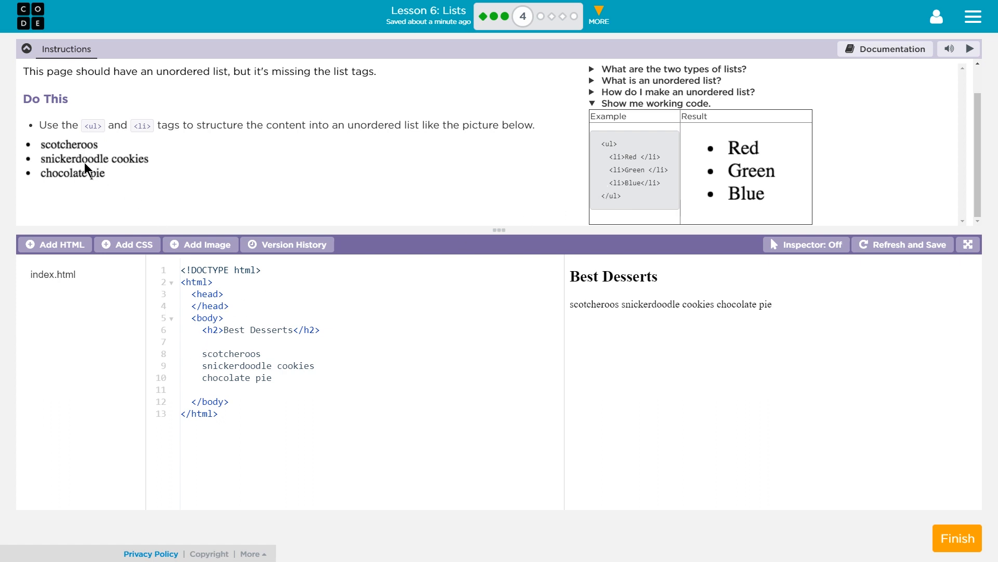
mouse_move(95, 192)
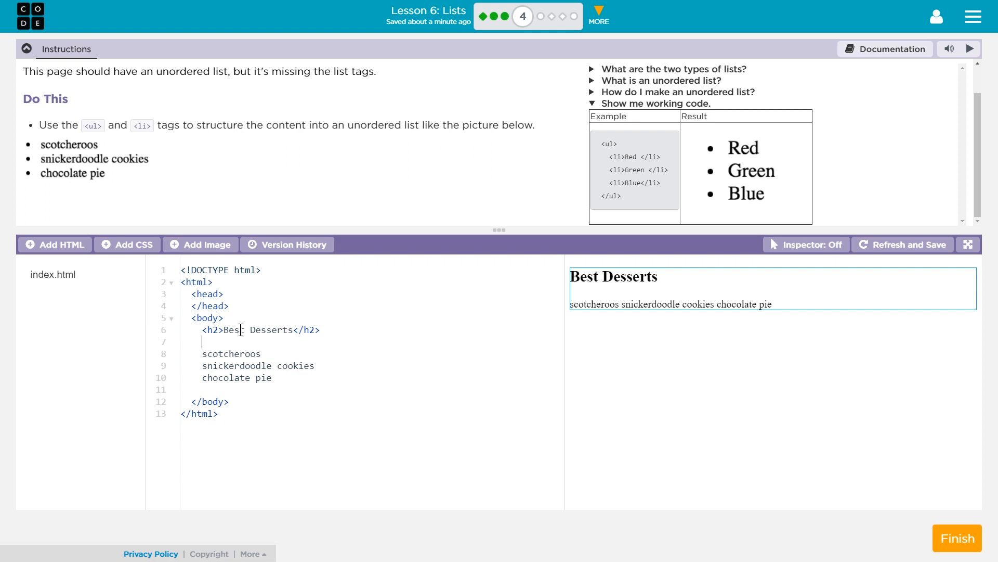
type("<ul>")
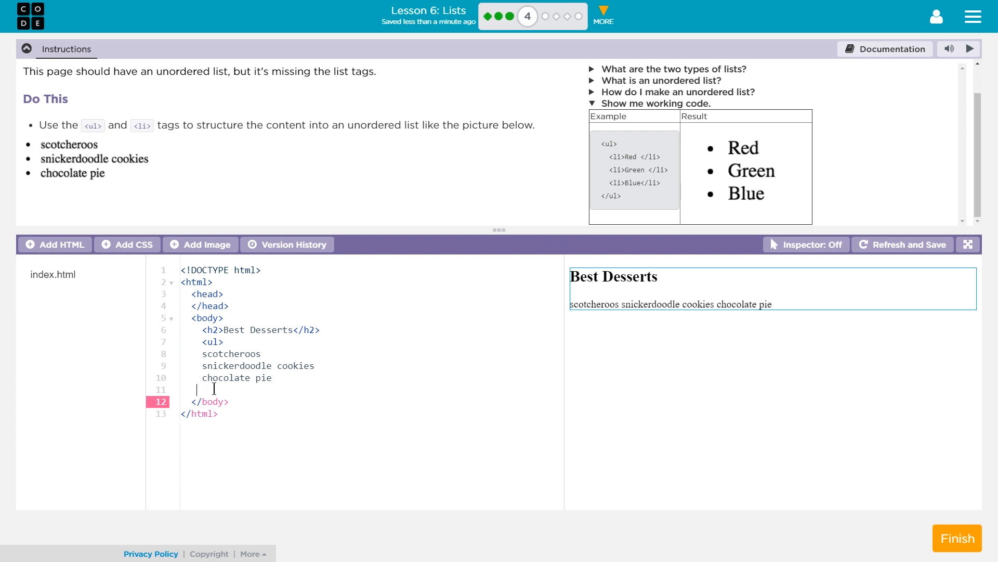
type("</ul>")
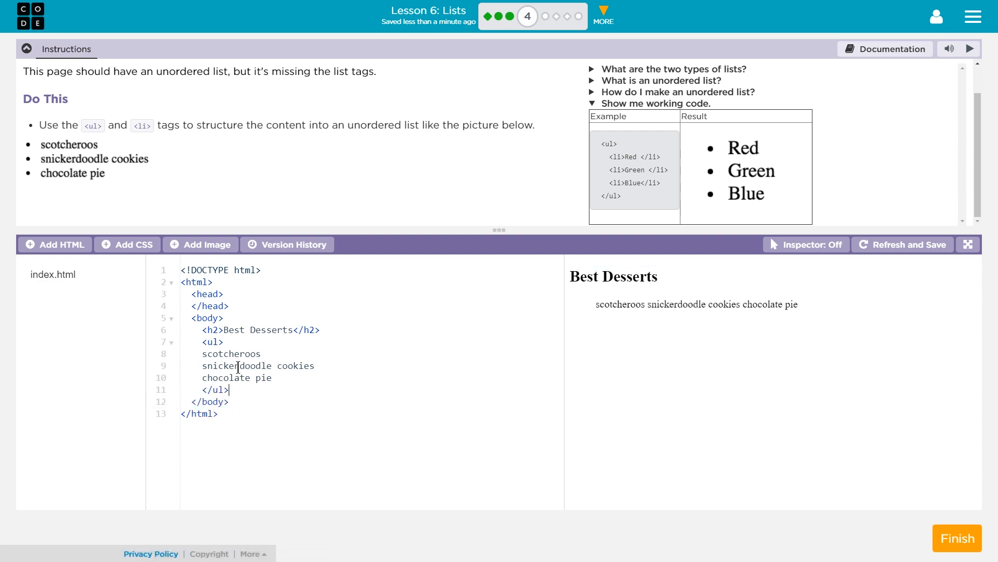
mouse_move(654, 179)
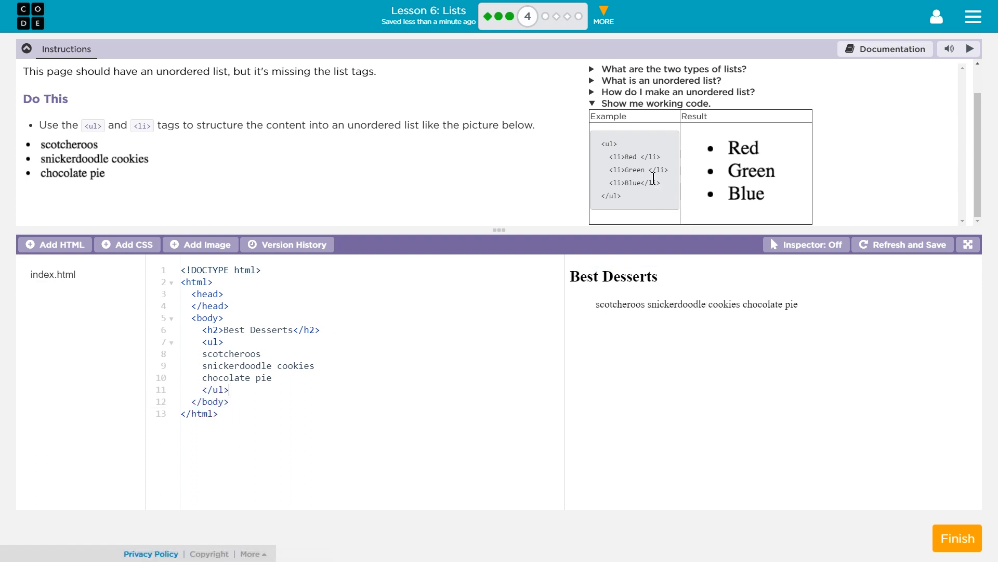
mouse_move(631, 169)
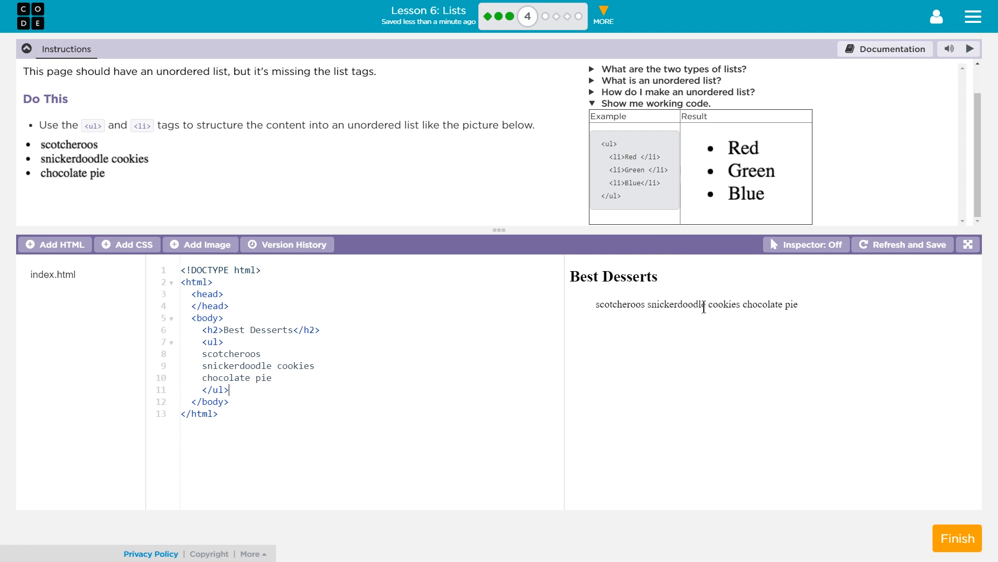
mouse_move(62, 187)
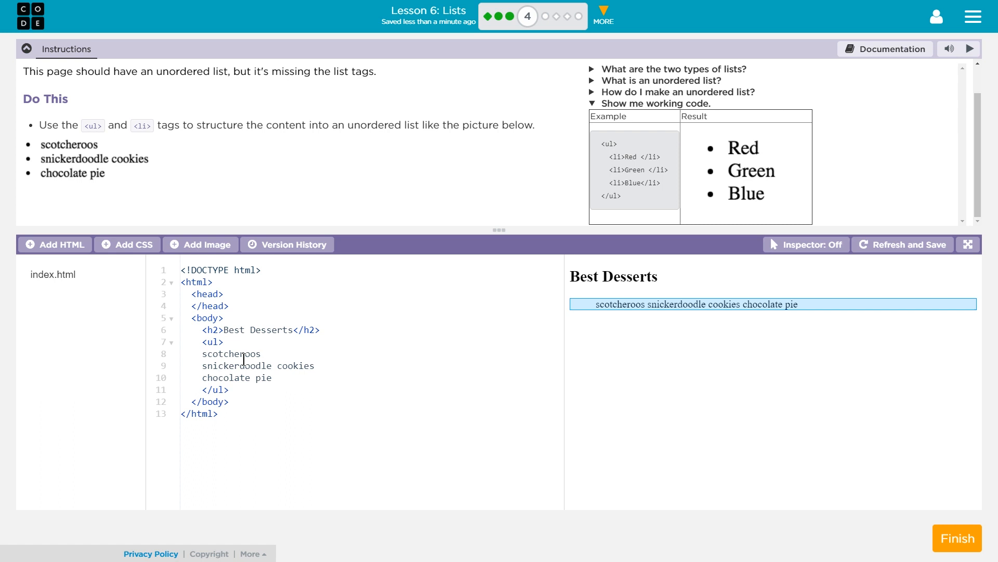
Wrap scotcheroos in <li></li>, refresh the preview, and add <li> before snickerdoodle cookies.
type("<li>")
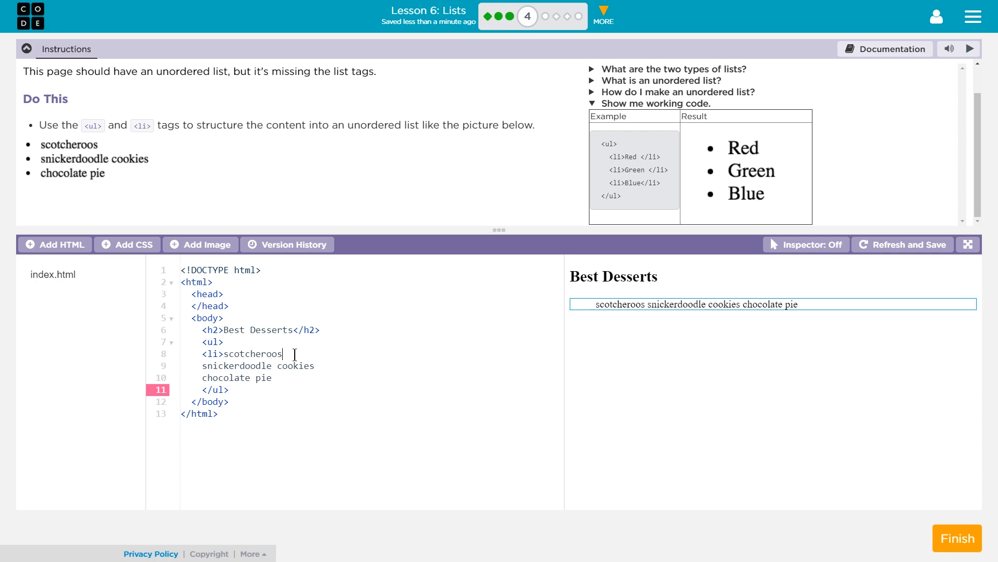
type("</li>")
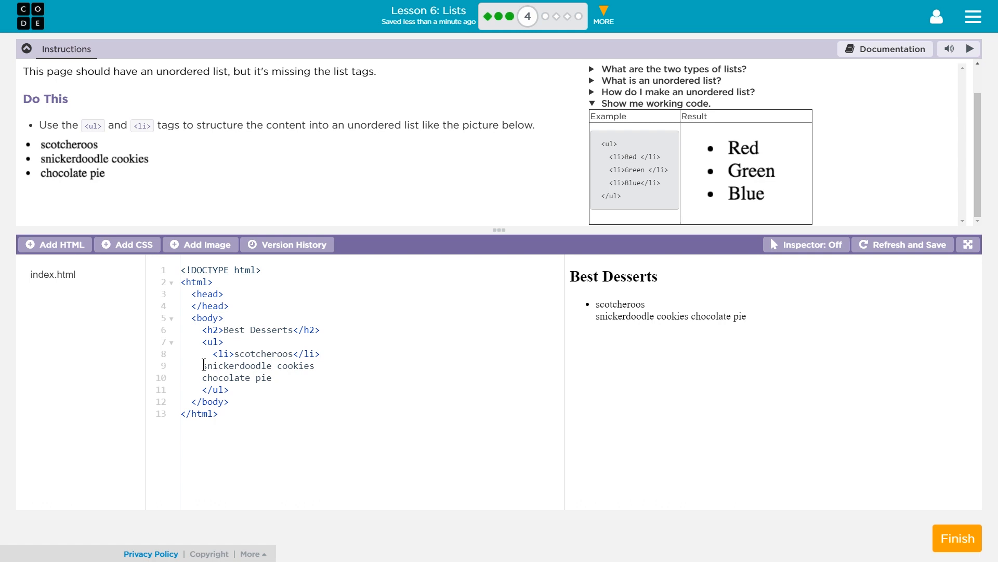
mouse_move(601, 313)
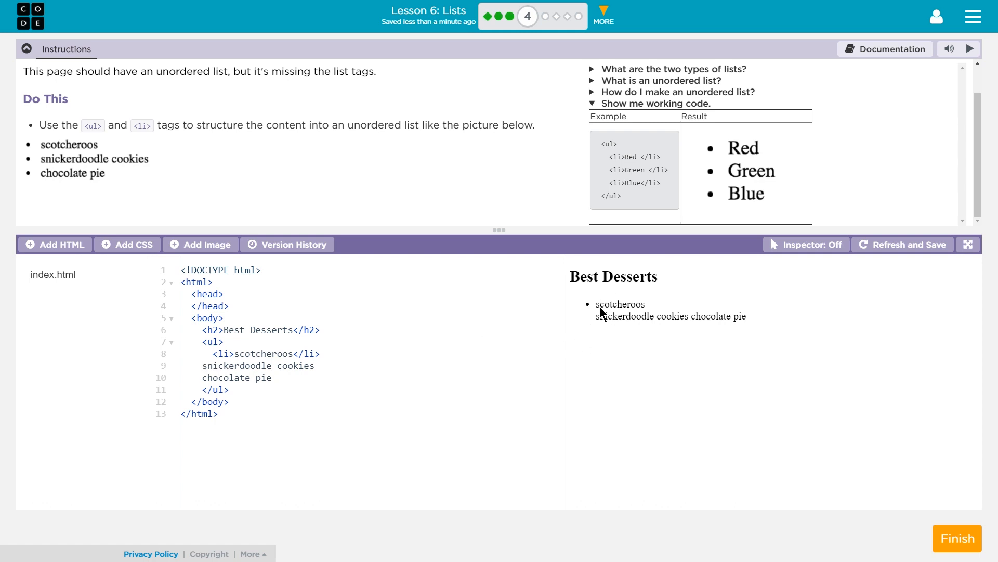
left_click(907, 245)
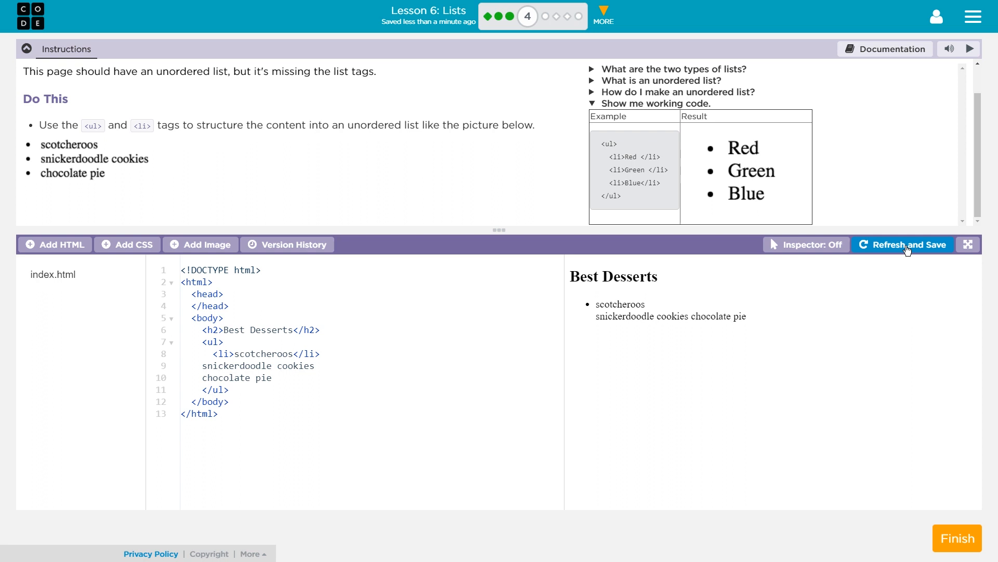
left_click(189, 365)
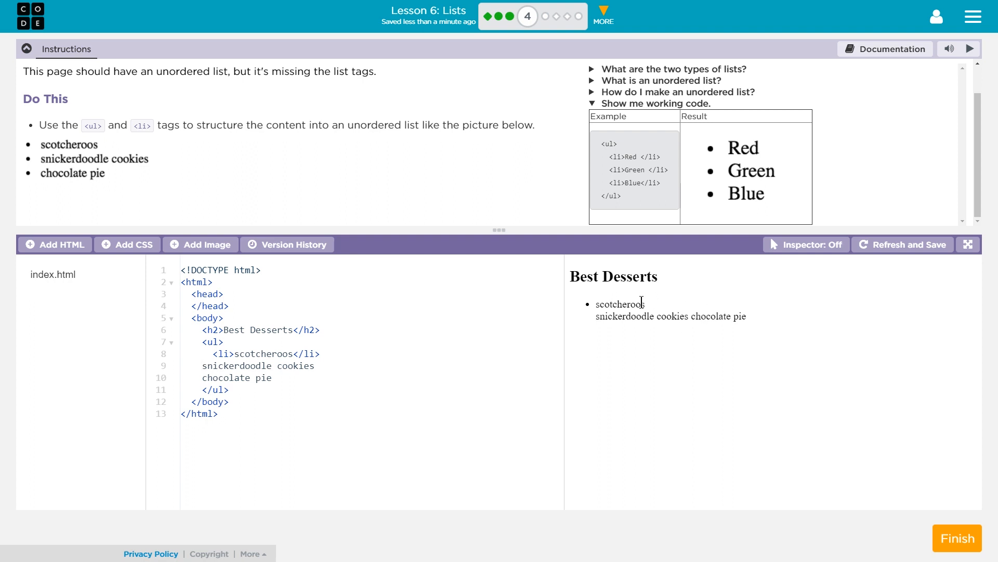
type("<li>")
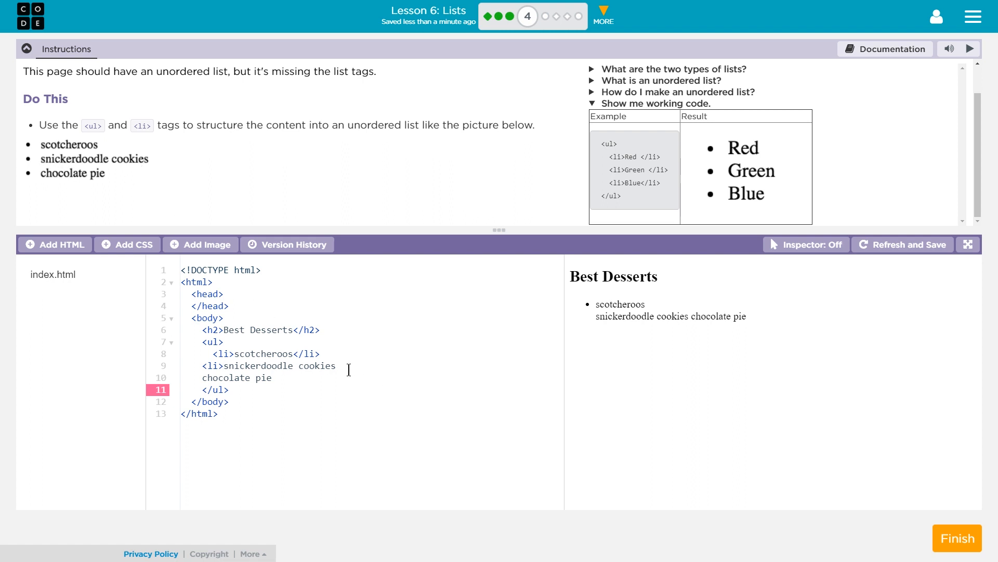
Close snickerdoodle cookies with </li> and wrap chocolate pie in <li></li>.
type("</li>")
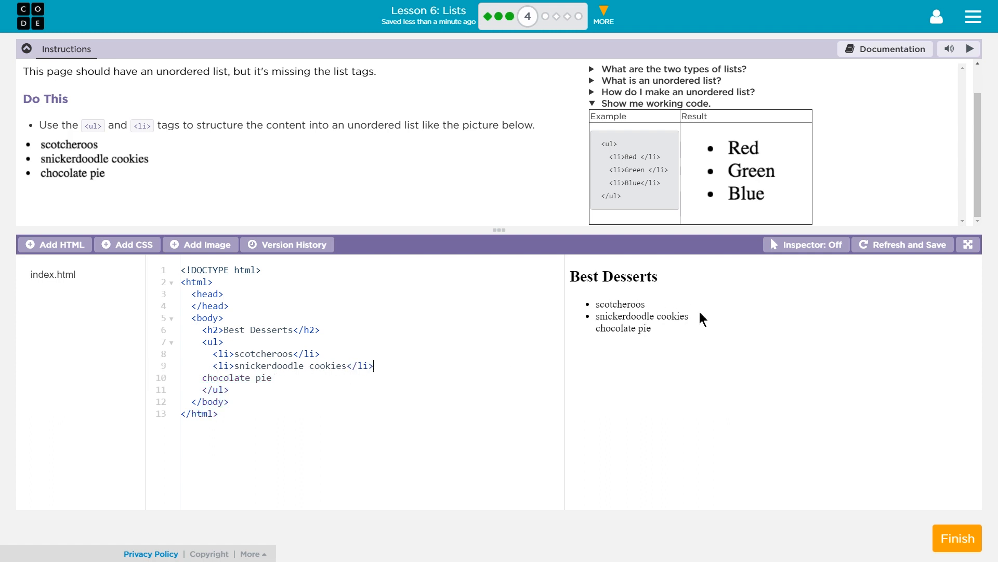
mouse_move(694, 323)
type("<li>")
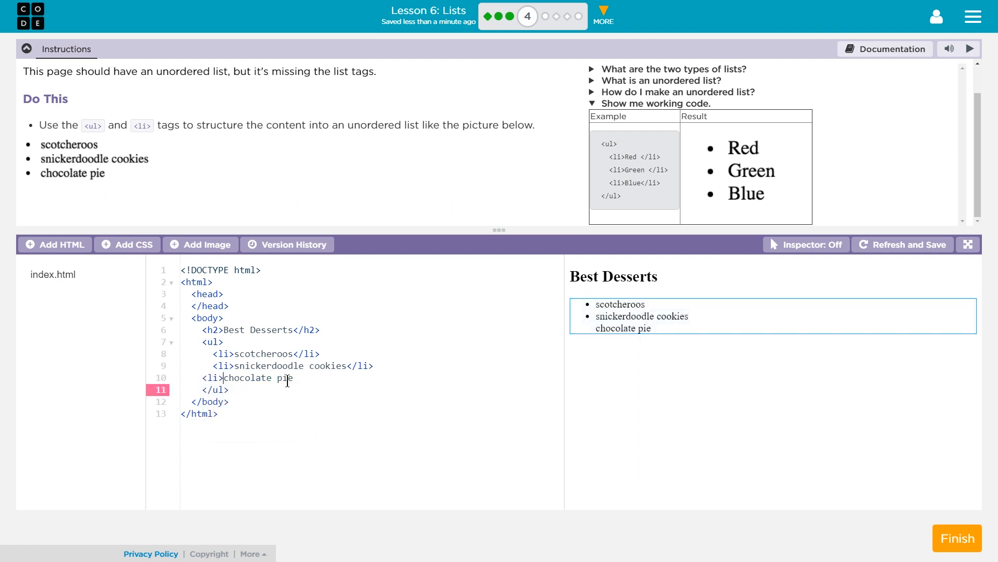
type("<")
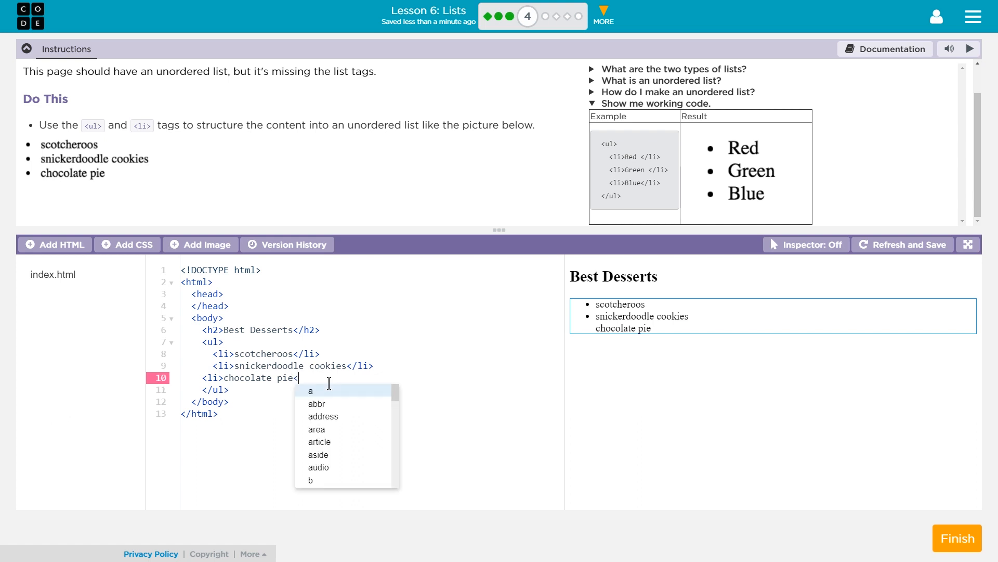
type("/li>")
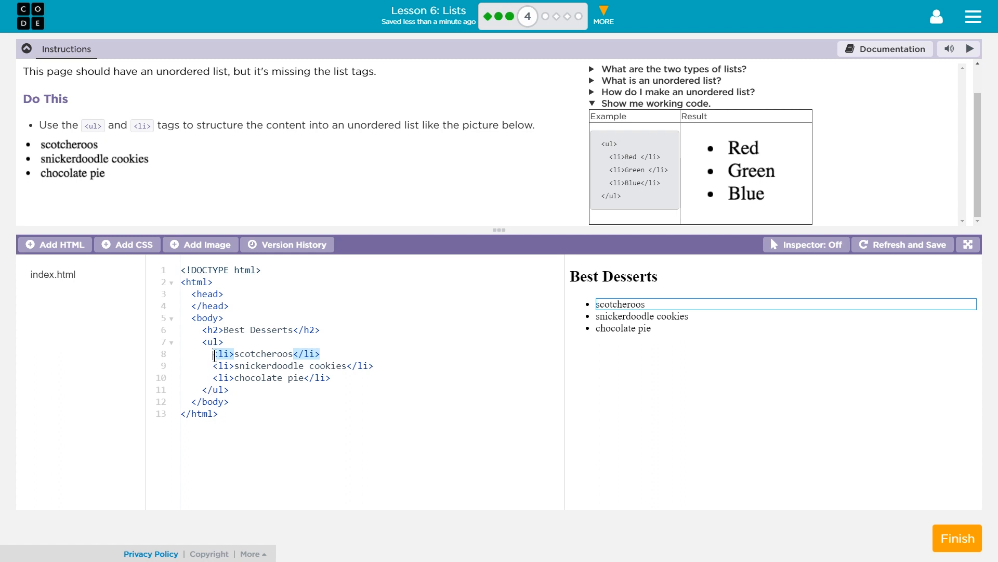
left_click_drag(213, 354, 347, 378)
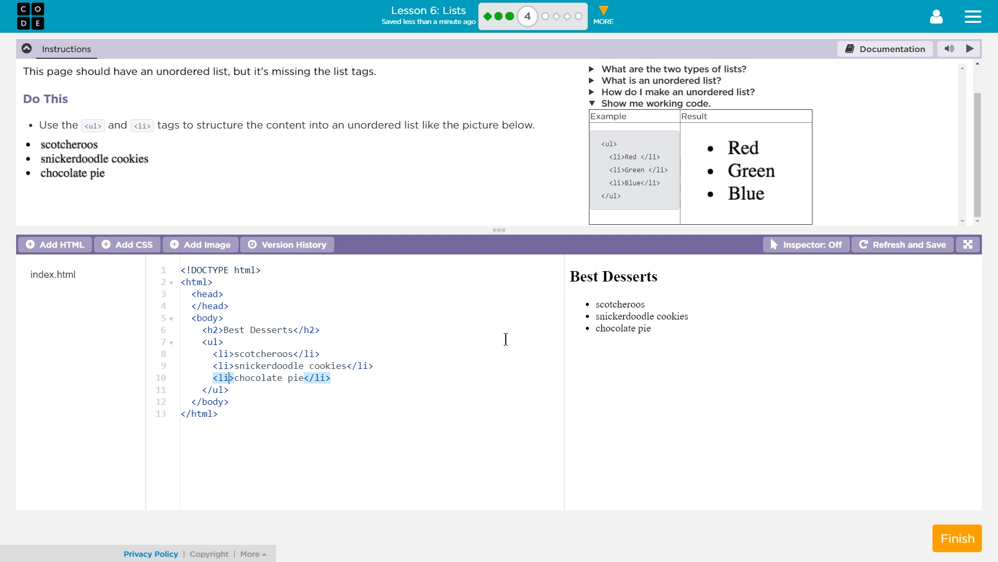
mouse_move(814, 440)
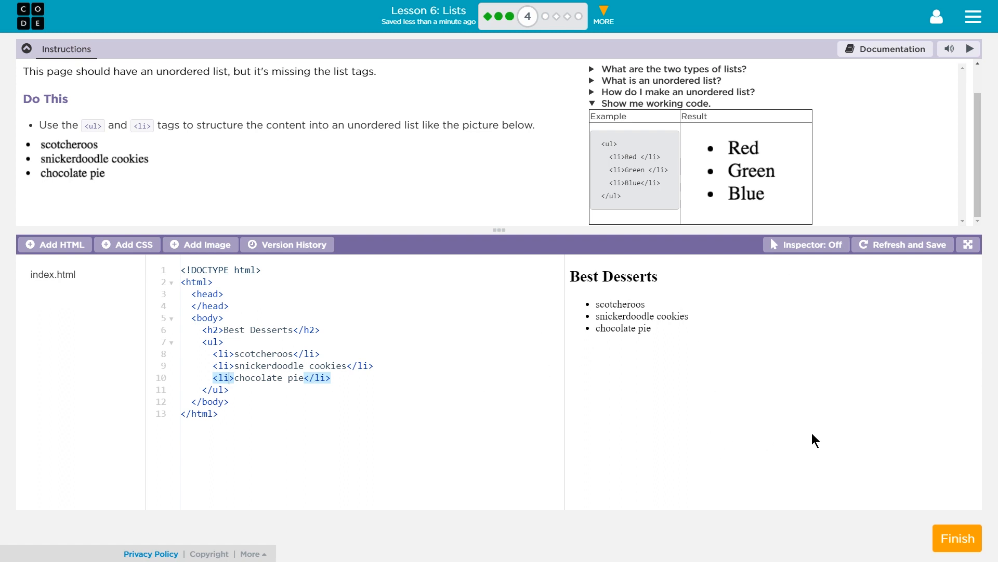